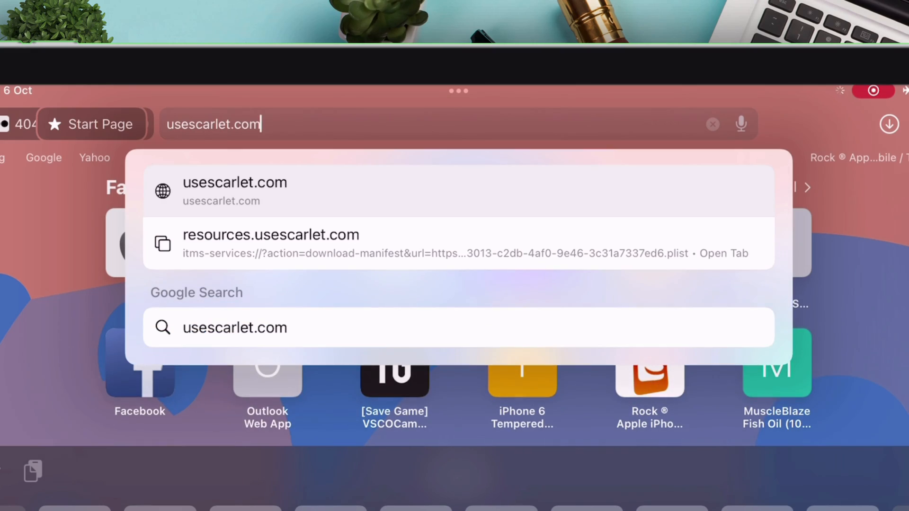
Step: Reach the ScarletCloud GitHub repo via usescarlet.com's Install, Computer (No-Revokes) option
left_click(235, 191)
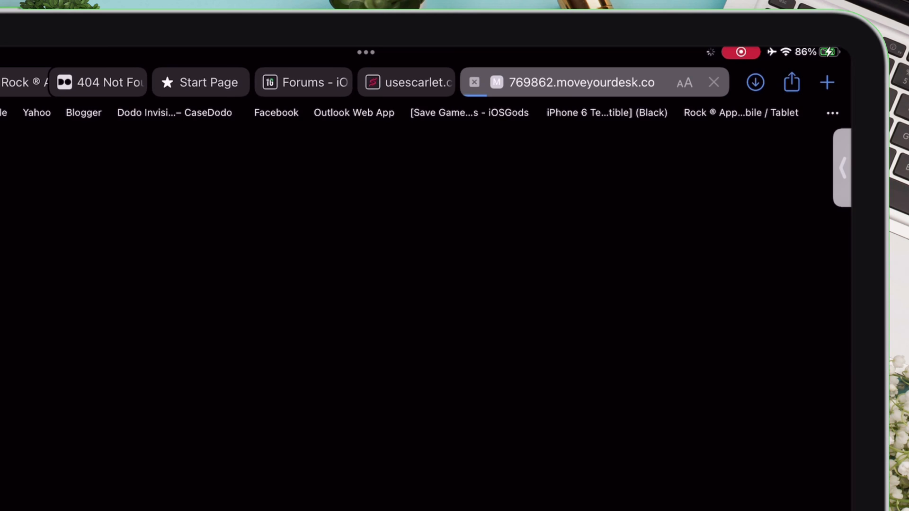
left_click(413, 83)
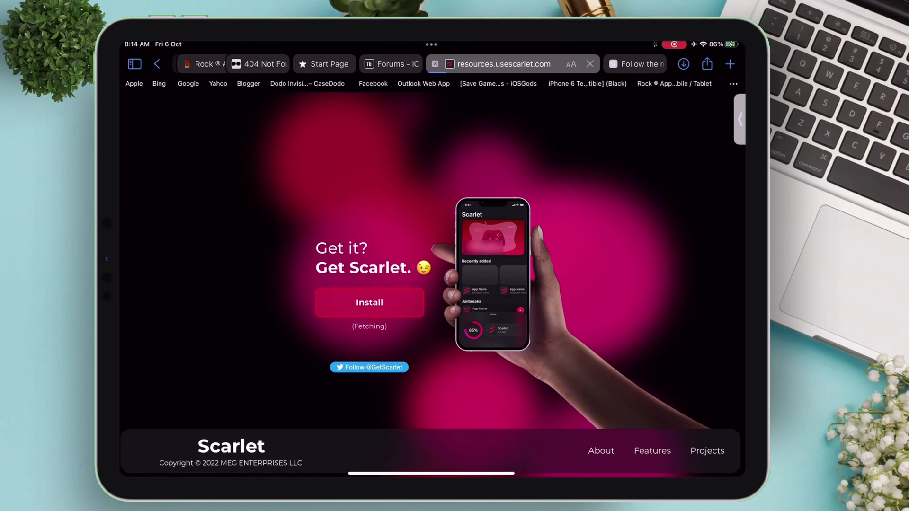
left_click(369, 302)
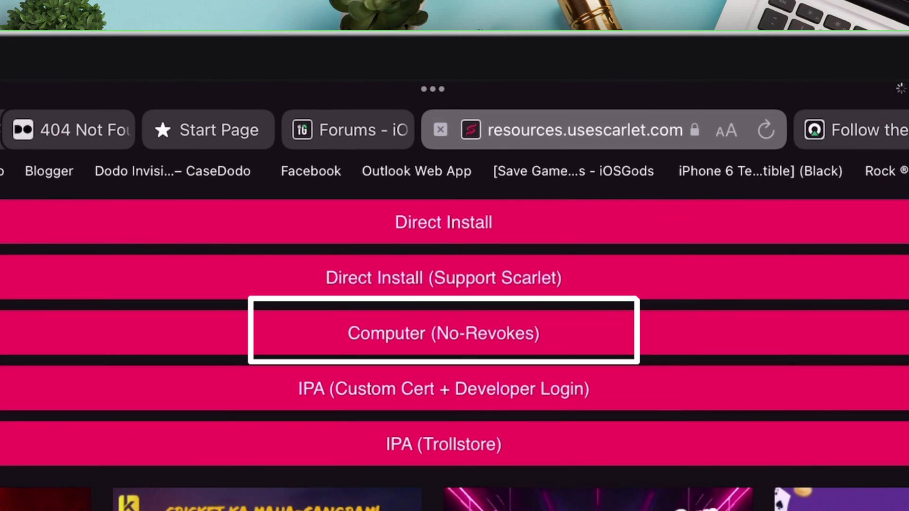
left_click(443, 332)
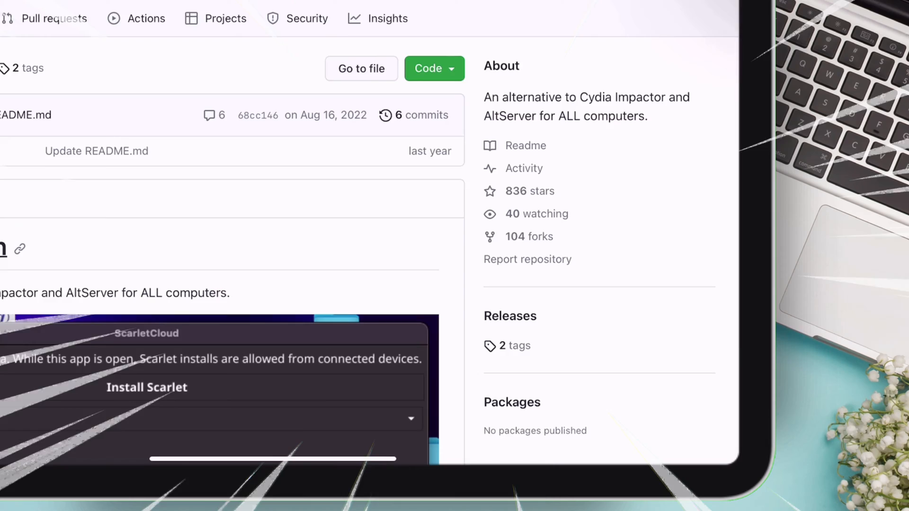
Step: Expand the release's Assets and download emp.conf, then return to the home screen
scroll("down", 3)
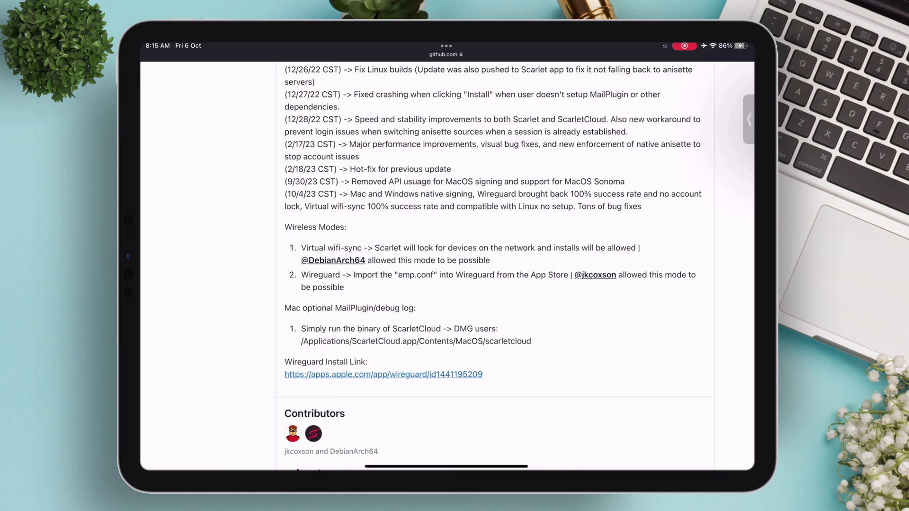
scroll("down", 3)
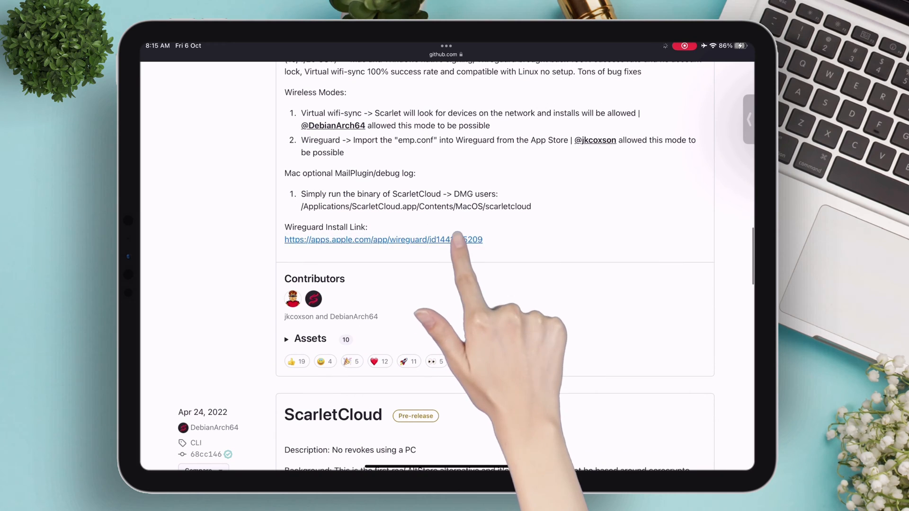
left_click(369, 240)
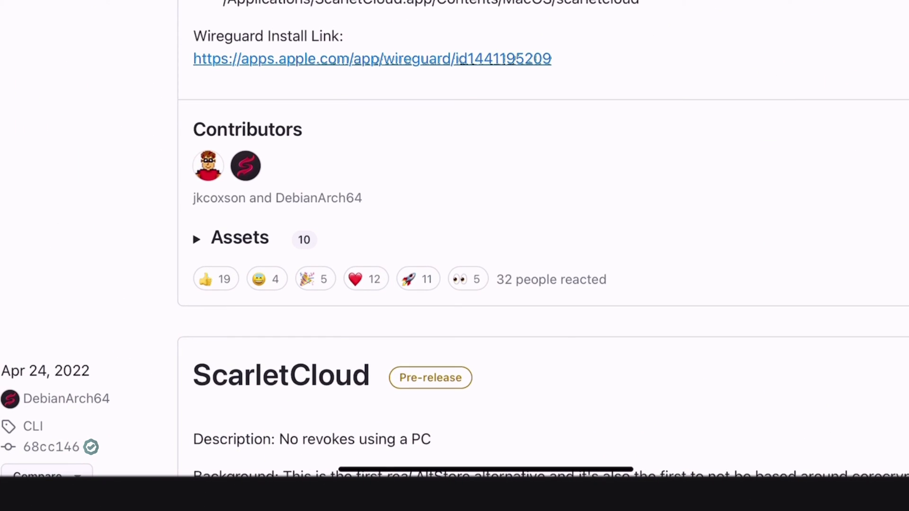
left_click(240, 237)
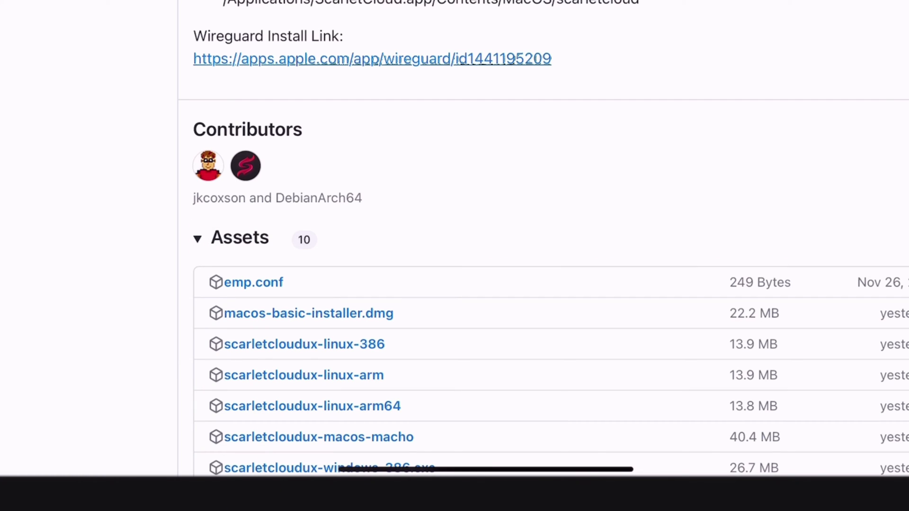
scroll("down", 3)
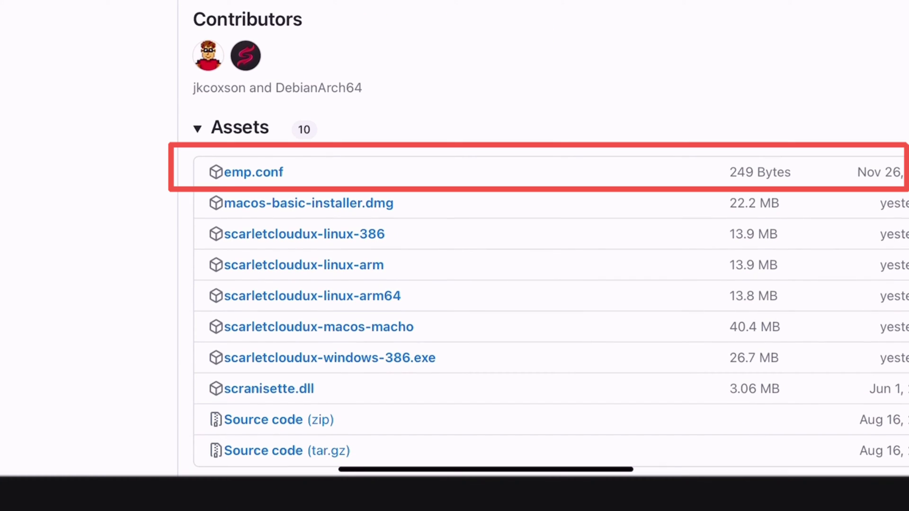
left_click(254, 172)
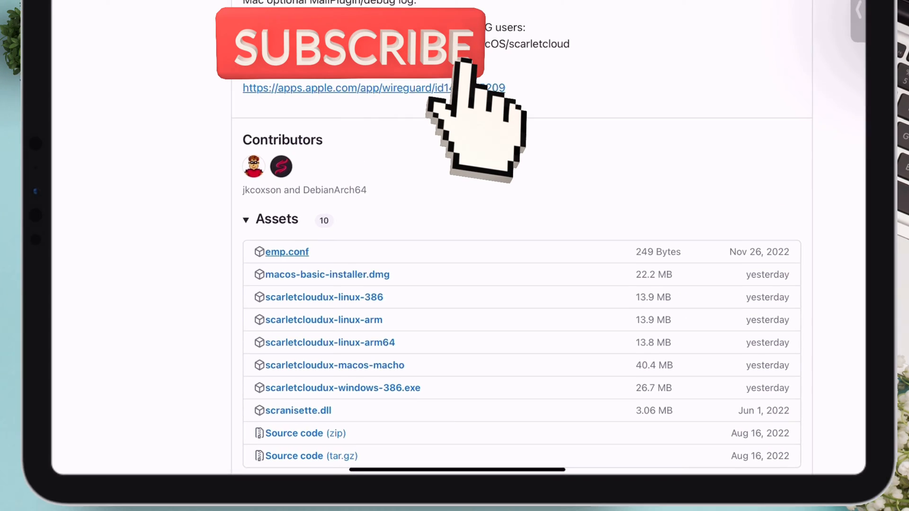
left_click(686, 67)
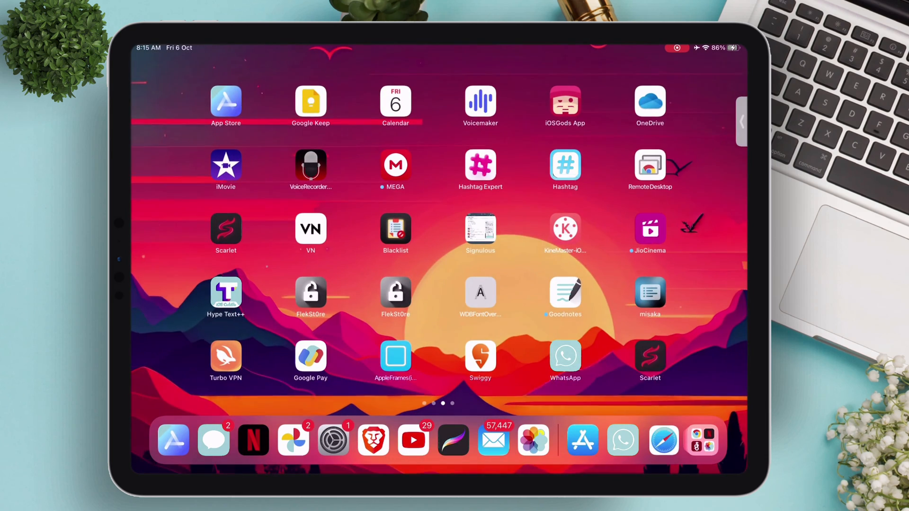
Step: Create a new WireGuard tunnel from the emp.conf file, listed as emp 5
scroll("left", 3)
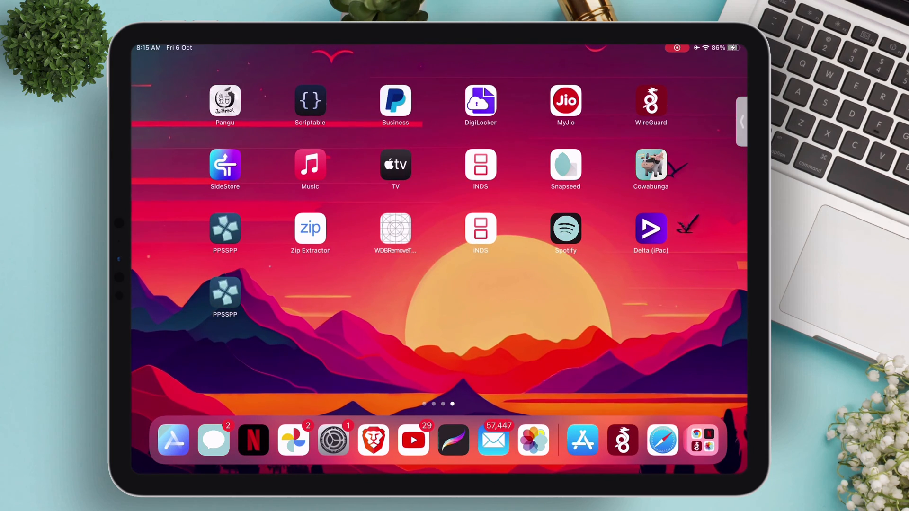
left_click(650, 100)
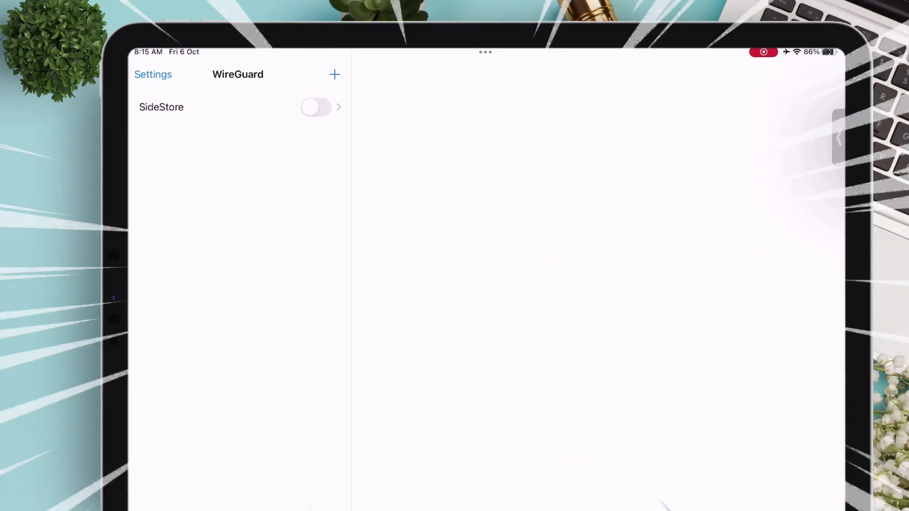
left_click(334, 73)
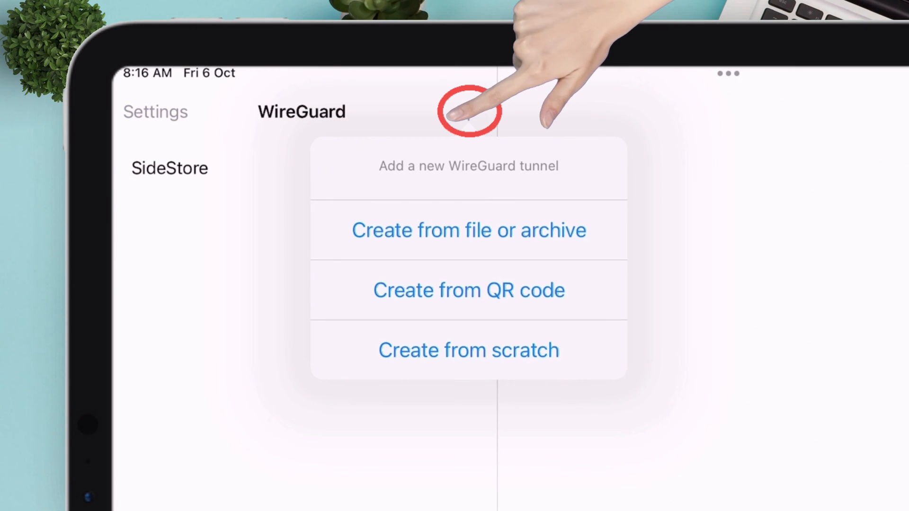
left_click(468, 230)
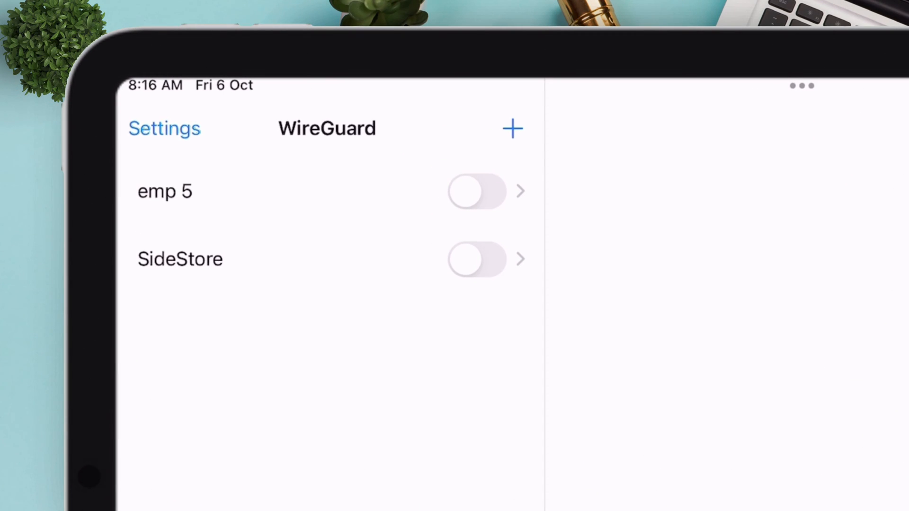
left_click(476, 191)
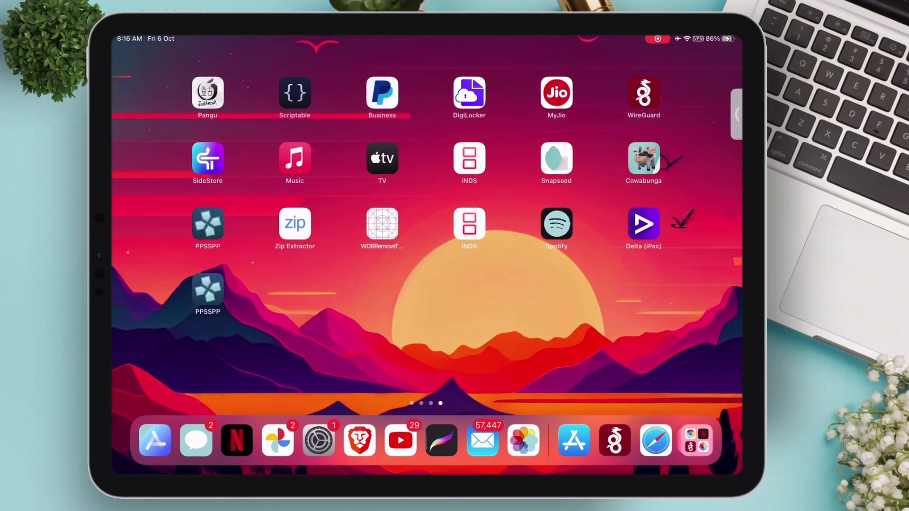
Step: Import an IPA in Scarlet, searching 'Thre' and choosing WDBRemoveThreeAppLimit
scroll("left", 3)
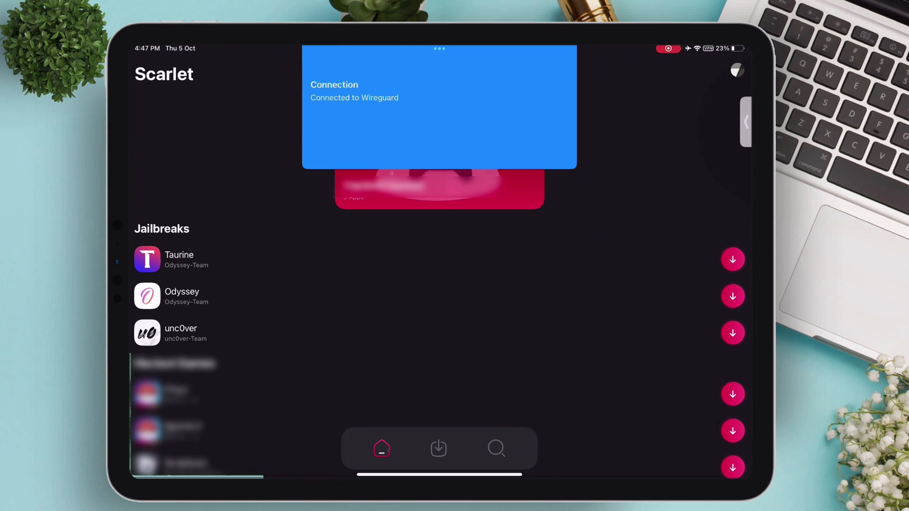
left_click(438, 448)
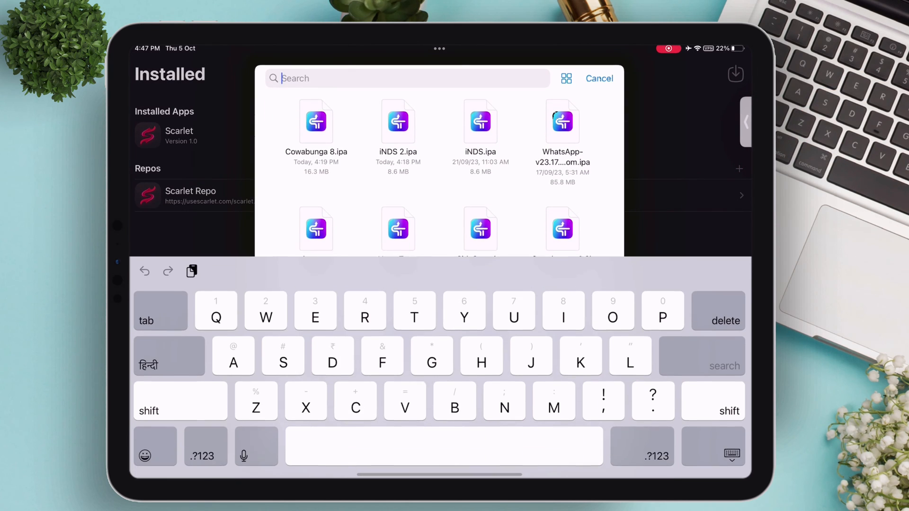
type("Thre")
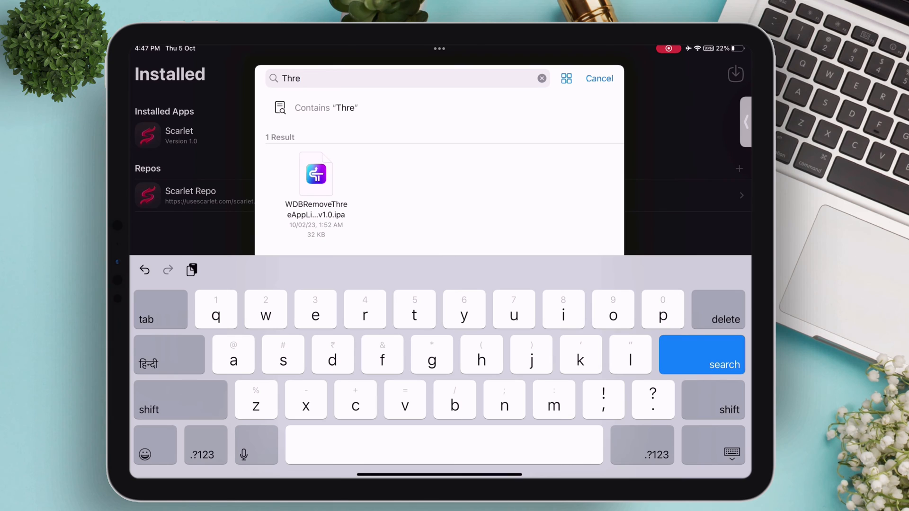
left_click(316, 186)
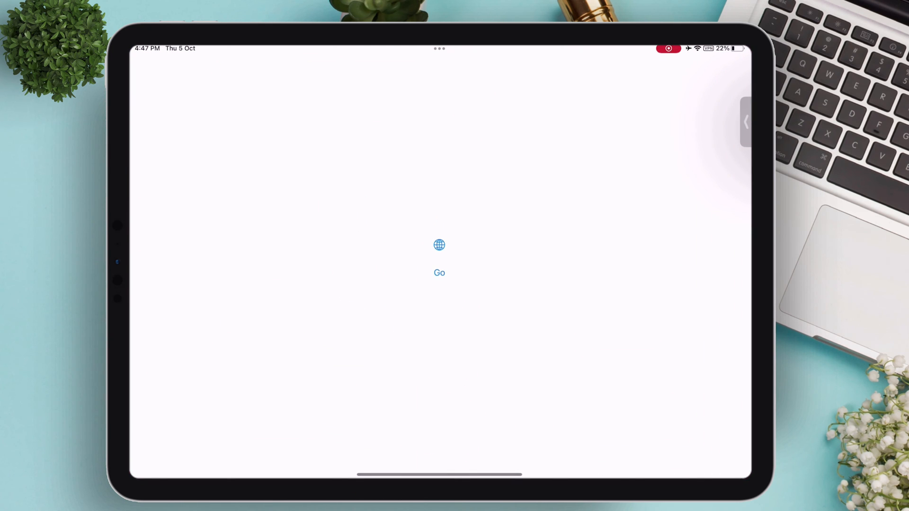
Step: Run the app-limit removal tweak with Go and OK its full file access request
left_click(438, 268)
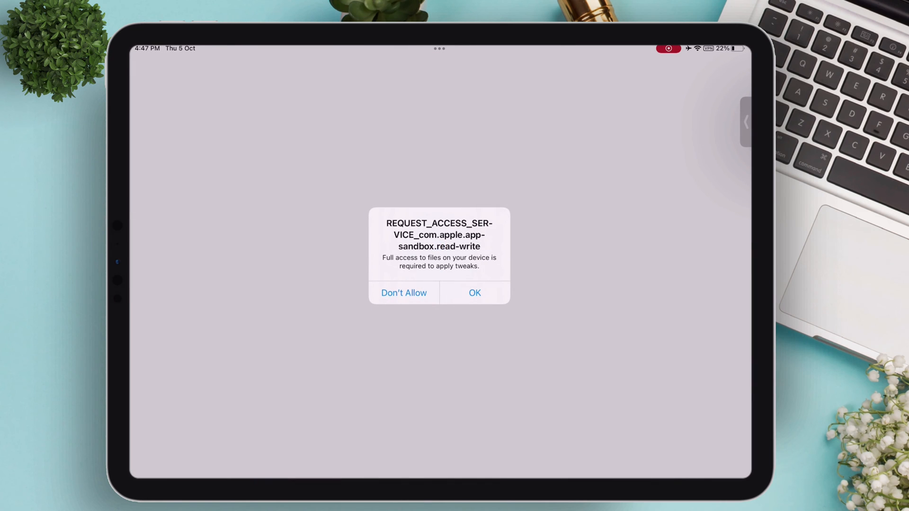
left_click(474, 293)
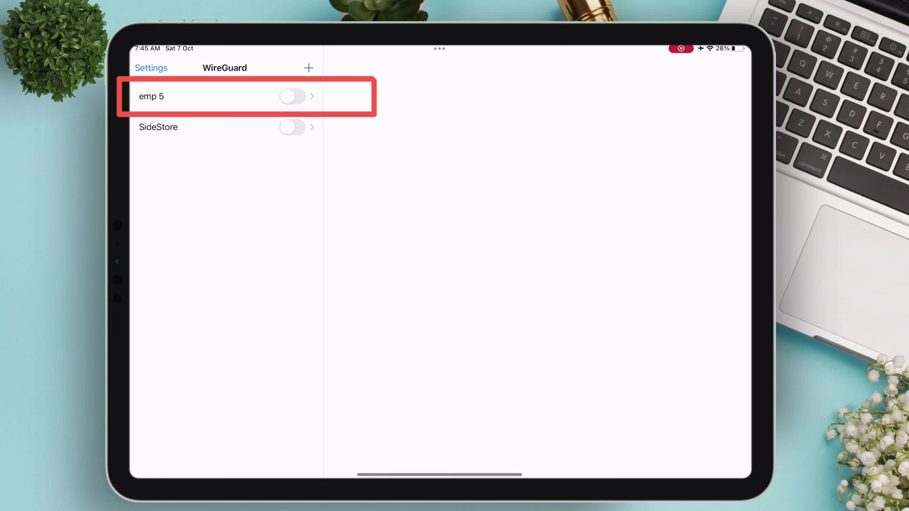
Step: Switch the emp 5 tunnel's toggle on in WireGuard
left_click(293, 97)
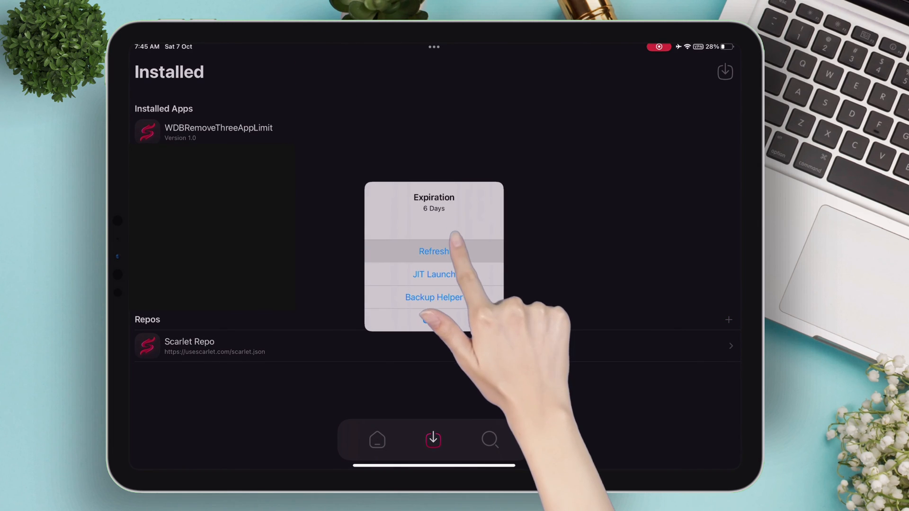
Step: Refresh WDBRemoveThreeAppLimit and confirm its expiration now reads 7 Days
left_click(433, 251)
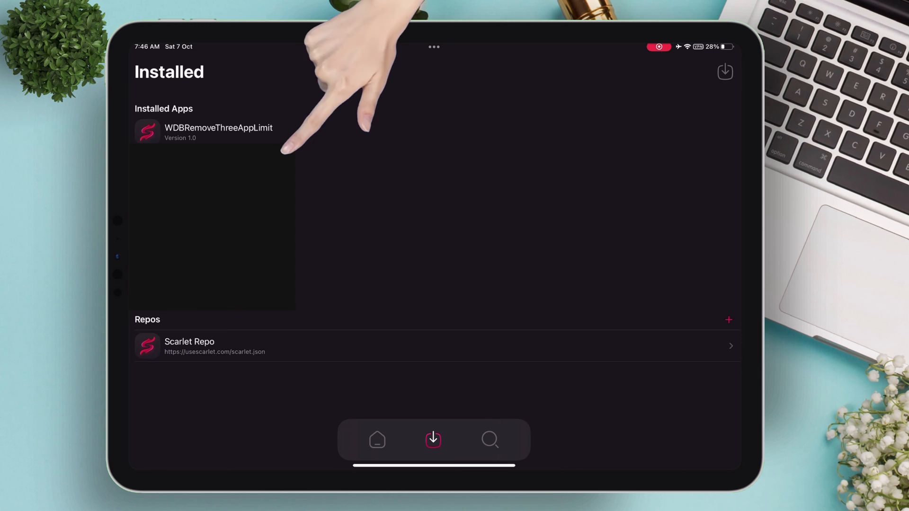
left_click(219, 132)
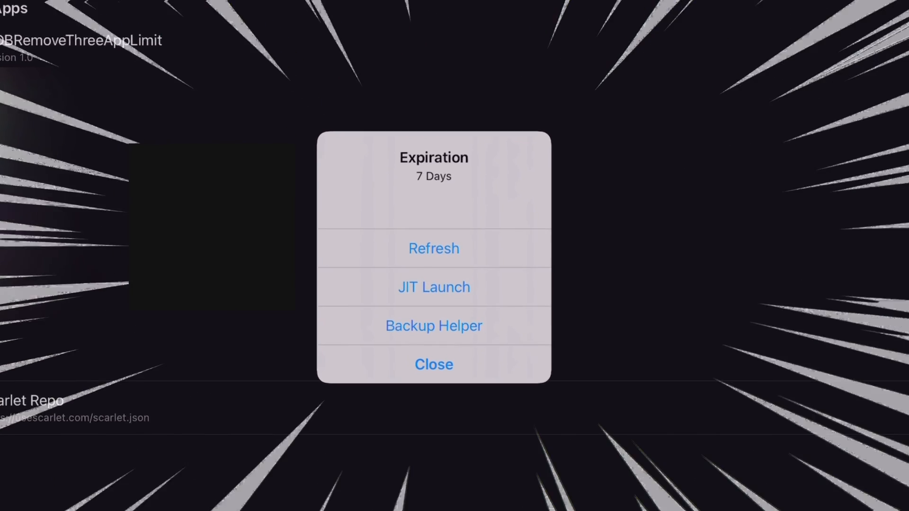